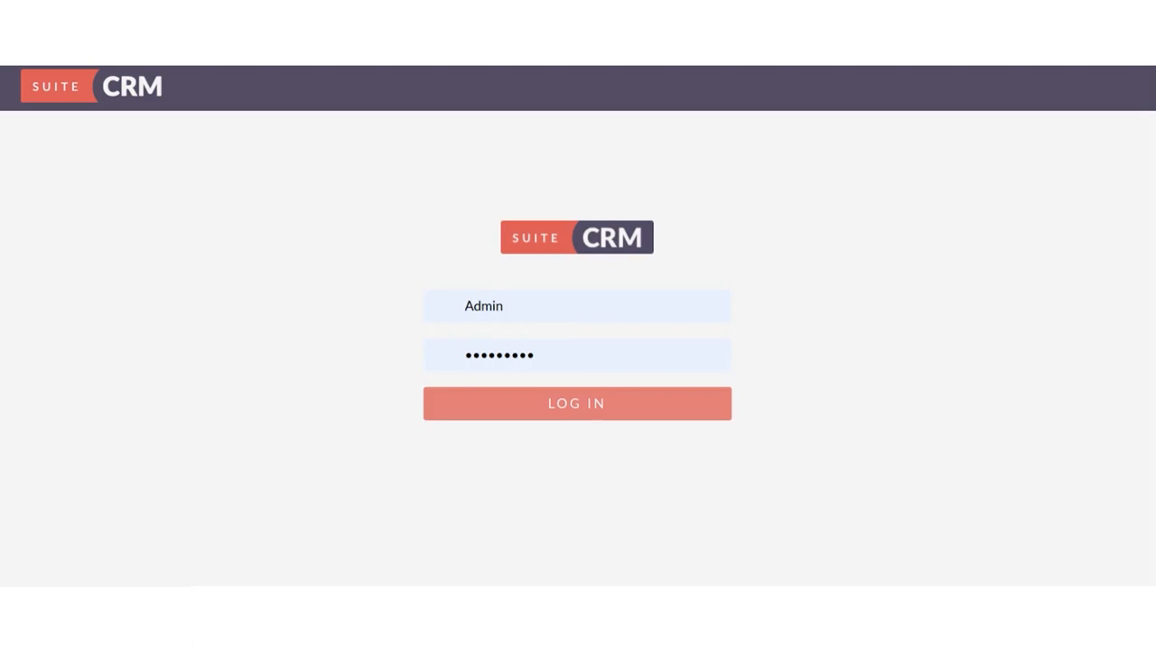
pyautogui.moveTo(855, 337)
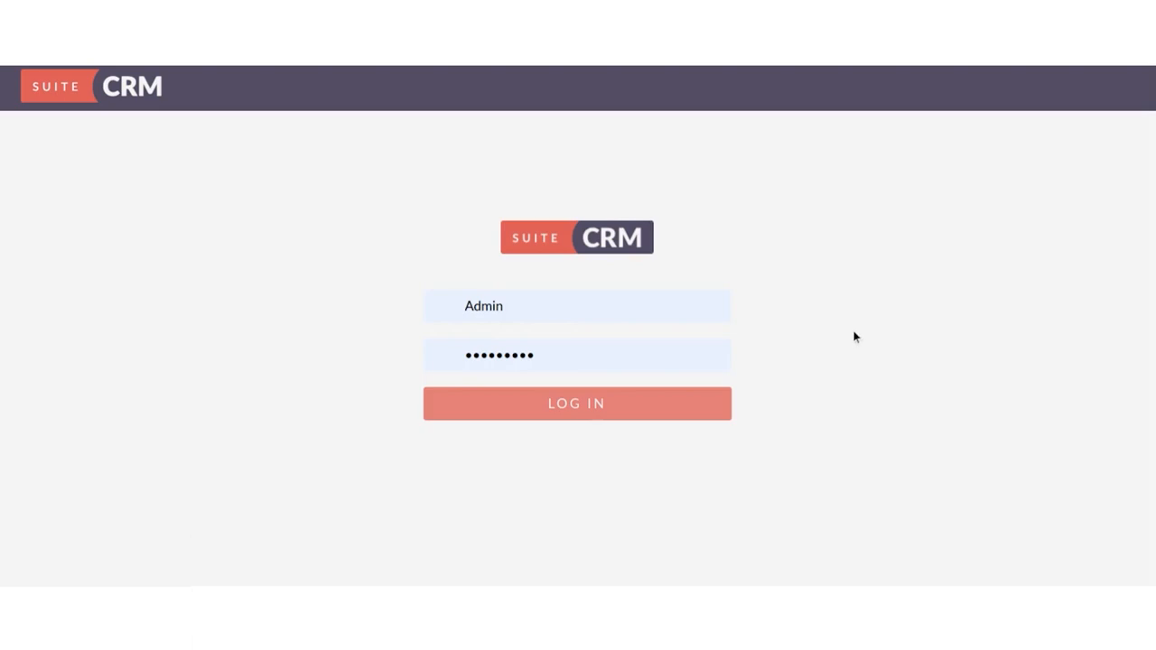
# Step: Log in as Admin and scroll the Administration page to Admin Tools
pyautogui.click(576, 402)
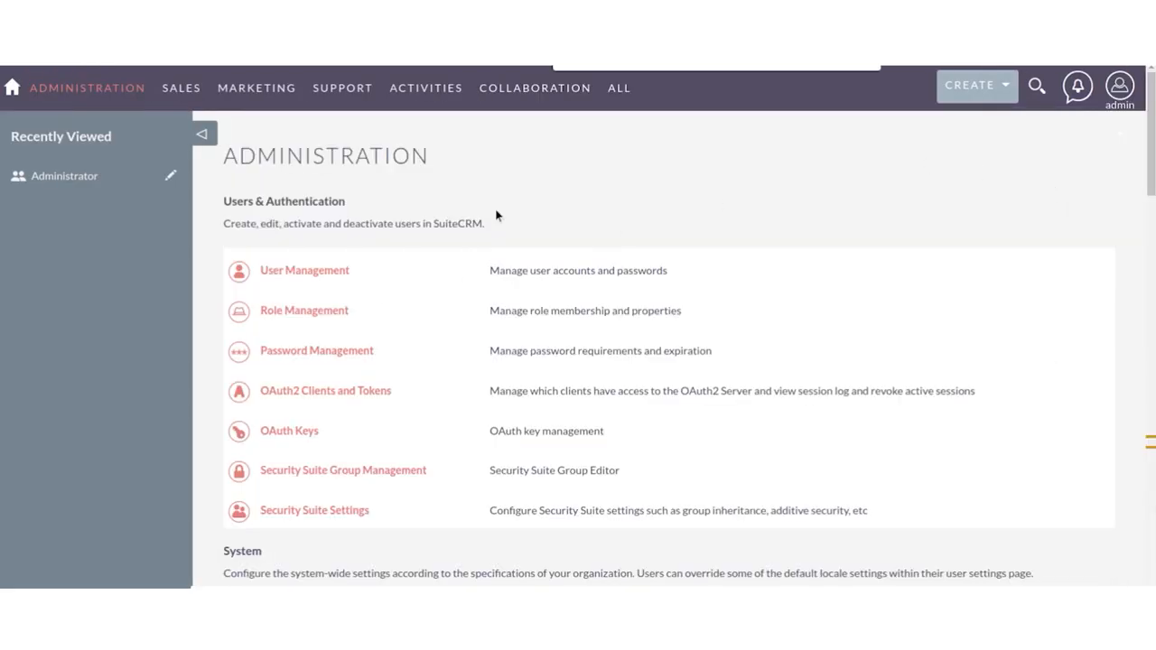
pyautogui.scroll(-3)
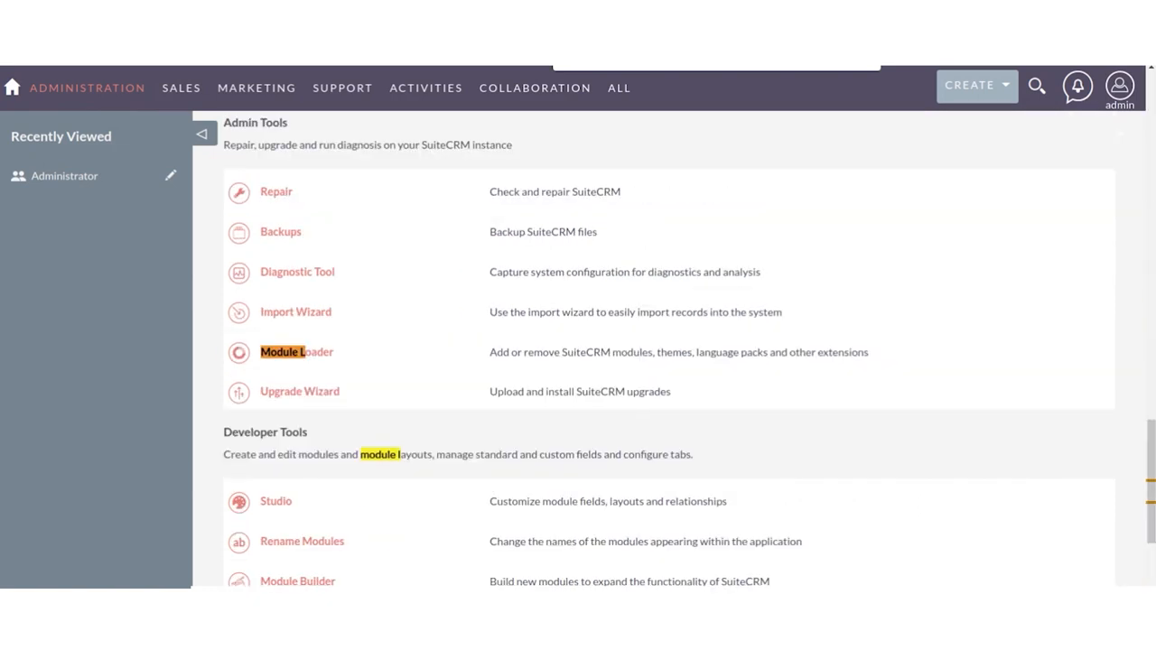
# Step: Upload the GoogleAuthenticator package in Module Loader, accept its license and commit the install
pyautogui.click(297, 351)
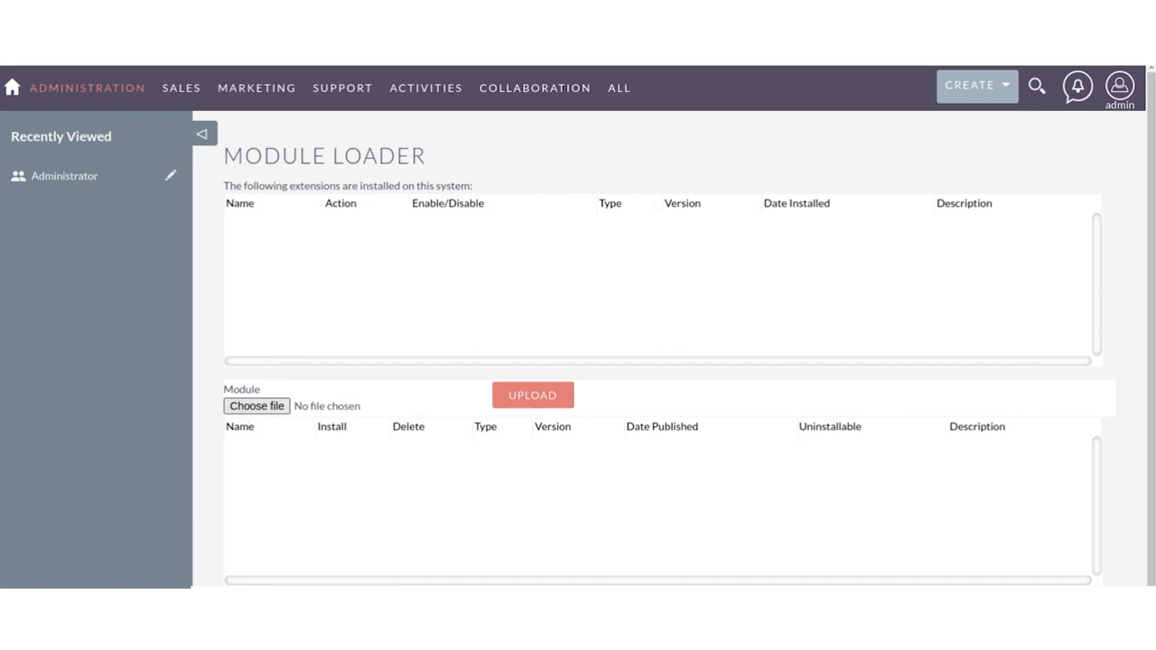
pyautogui.click(532, 394)
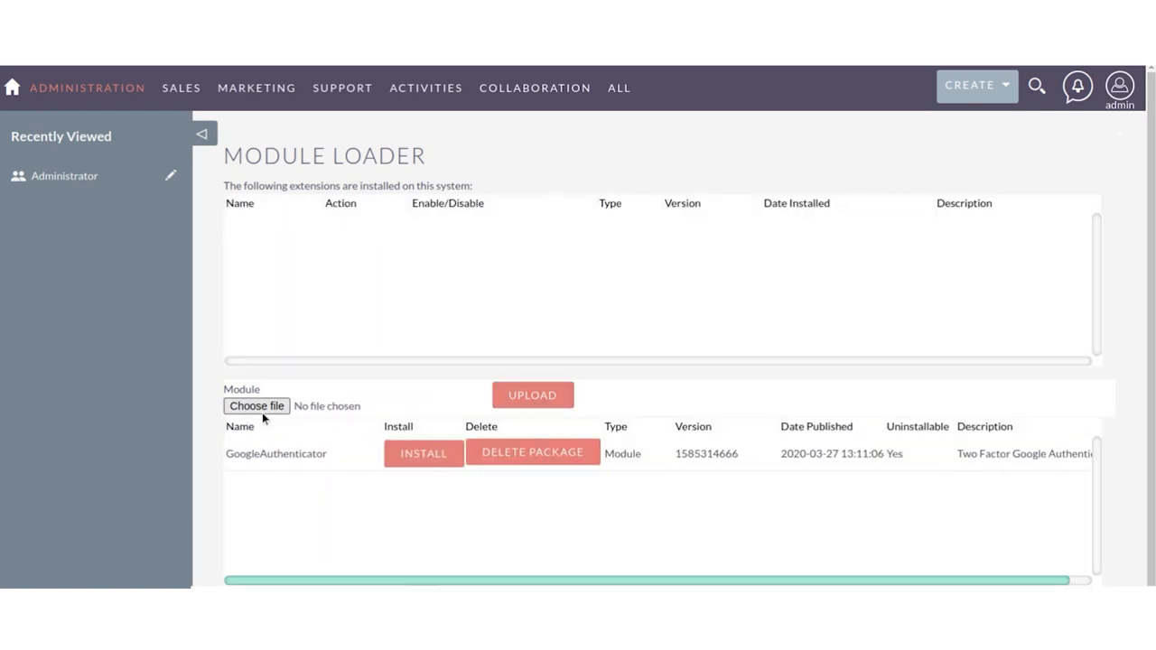
pyautogui.click(422, 454)
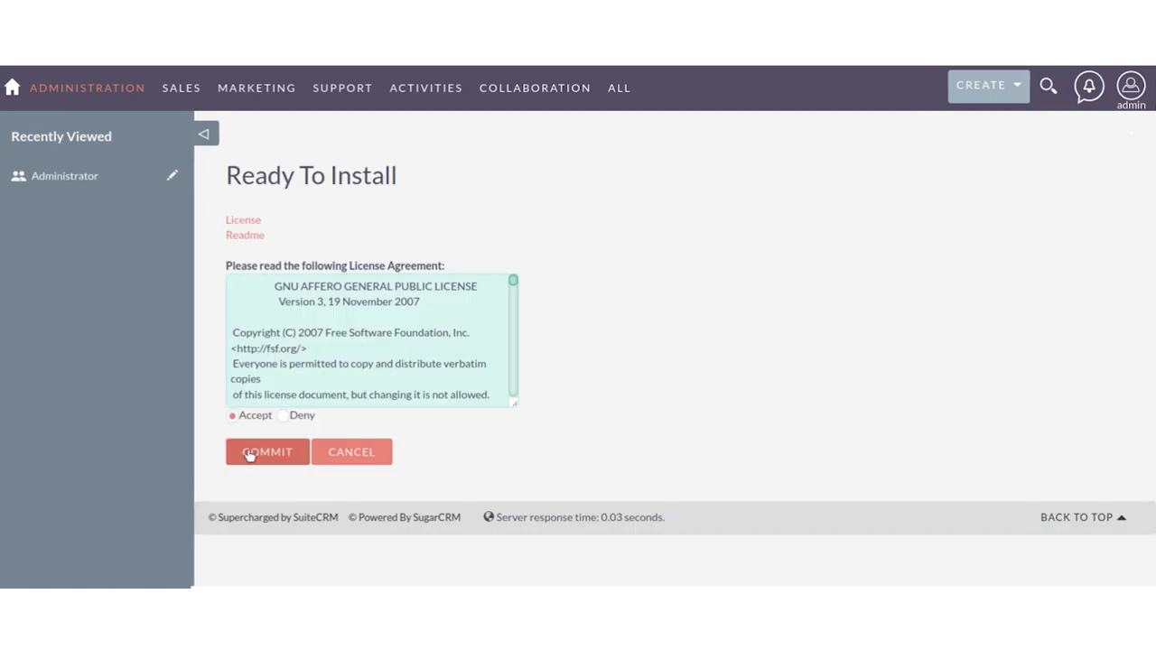
pyautogui.click(266, 452)
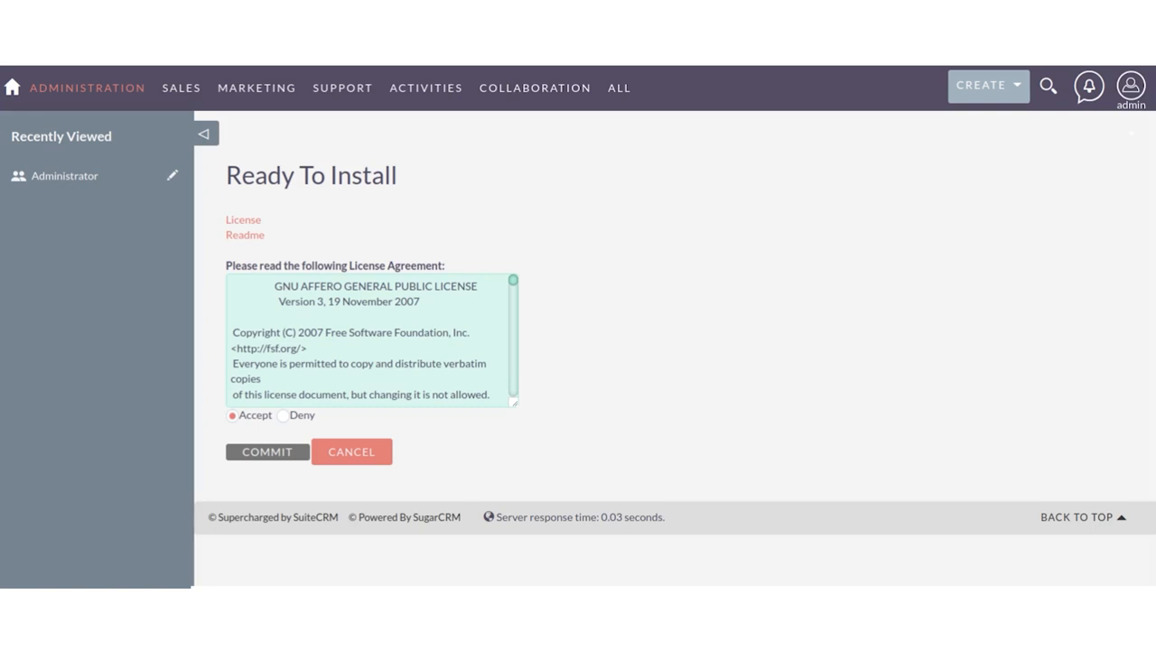
pyautogui.click(266, 452)
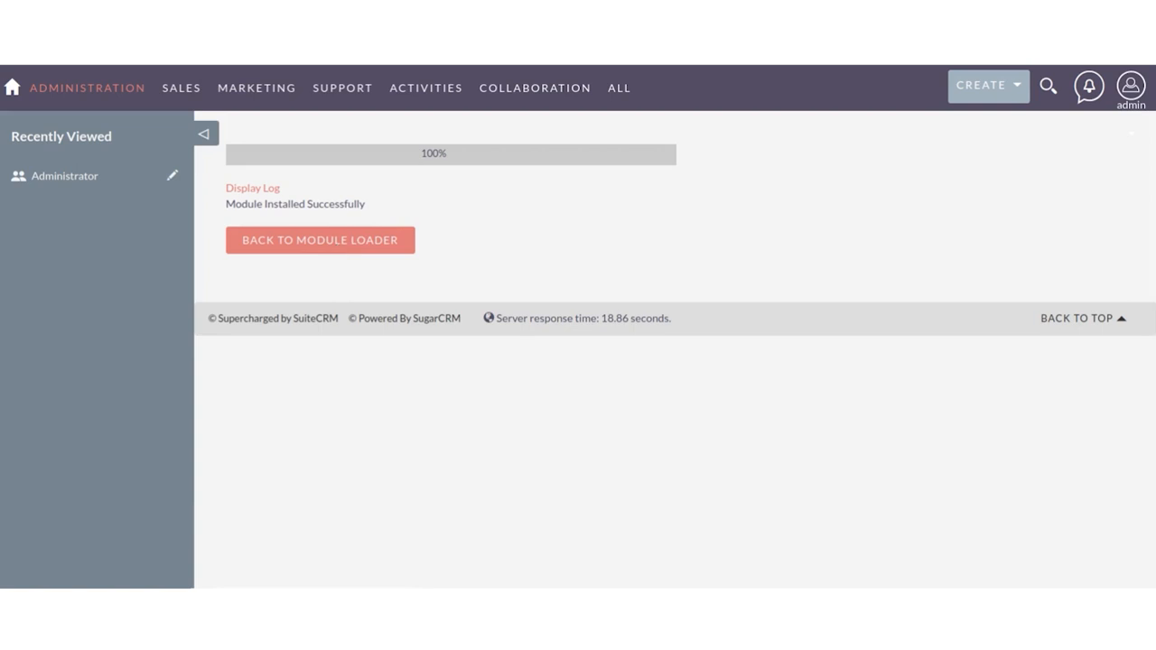
# Step: From Administration's Repair tools, run Quick Repair and Rebuild to sync database tables
pyautogui.click(1120, 86)
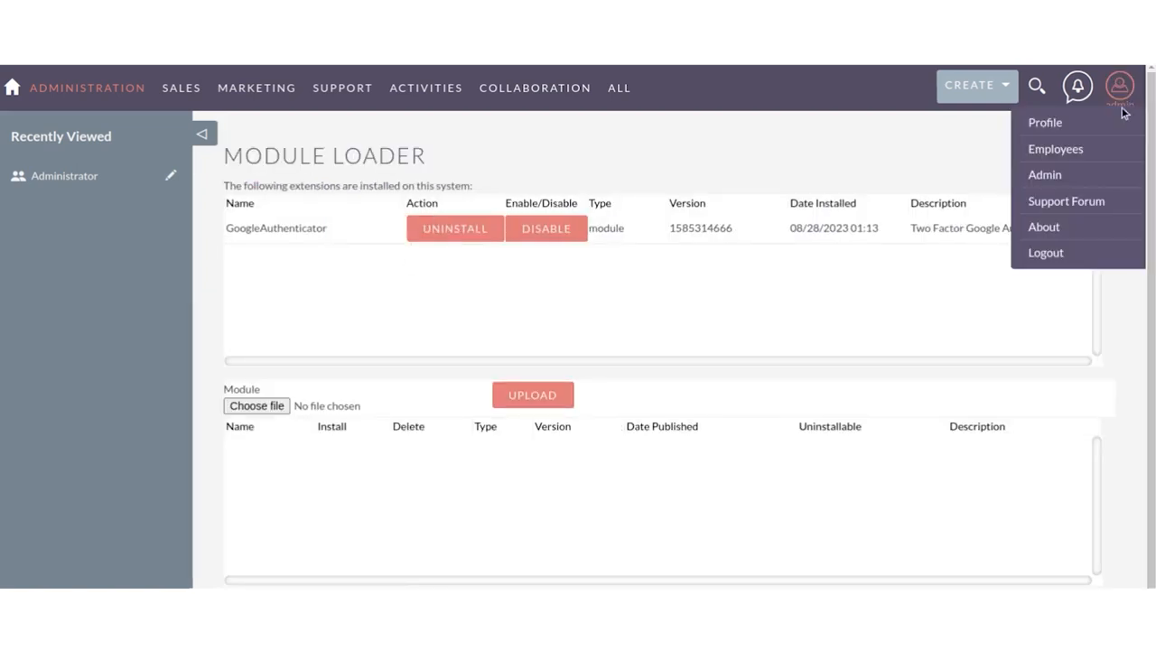
pyautogui.click(1044, 174)
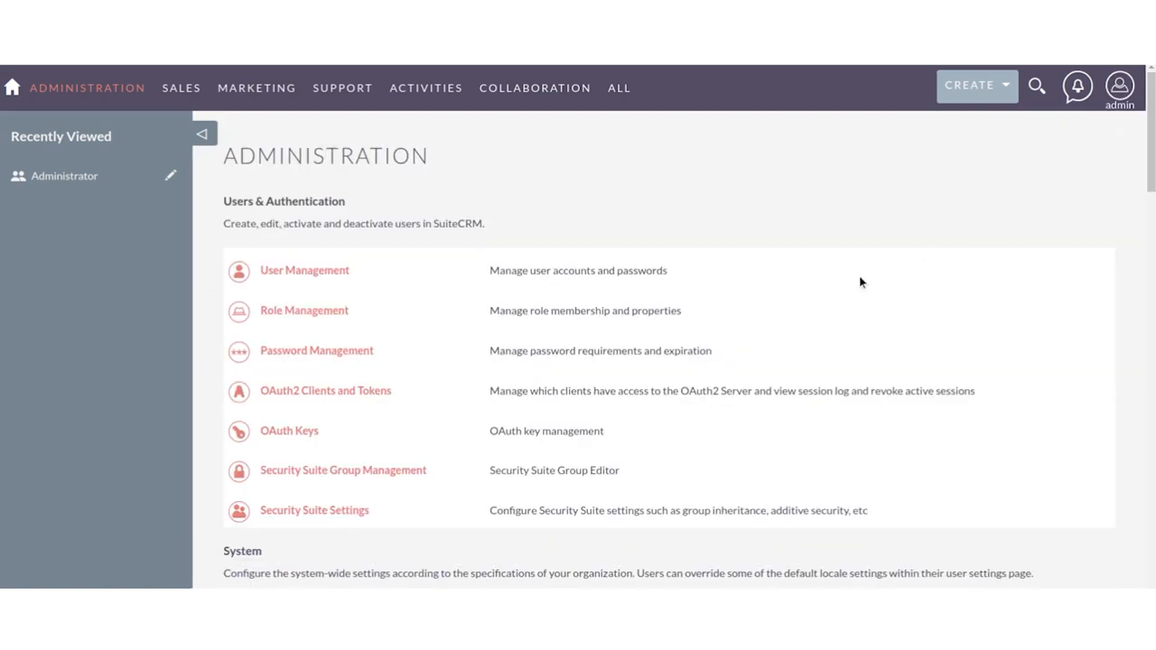
pyautogui.scroll(-3)
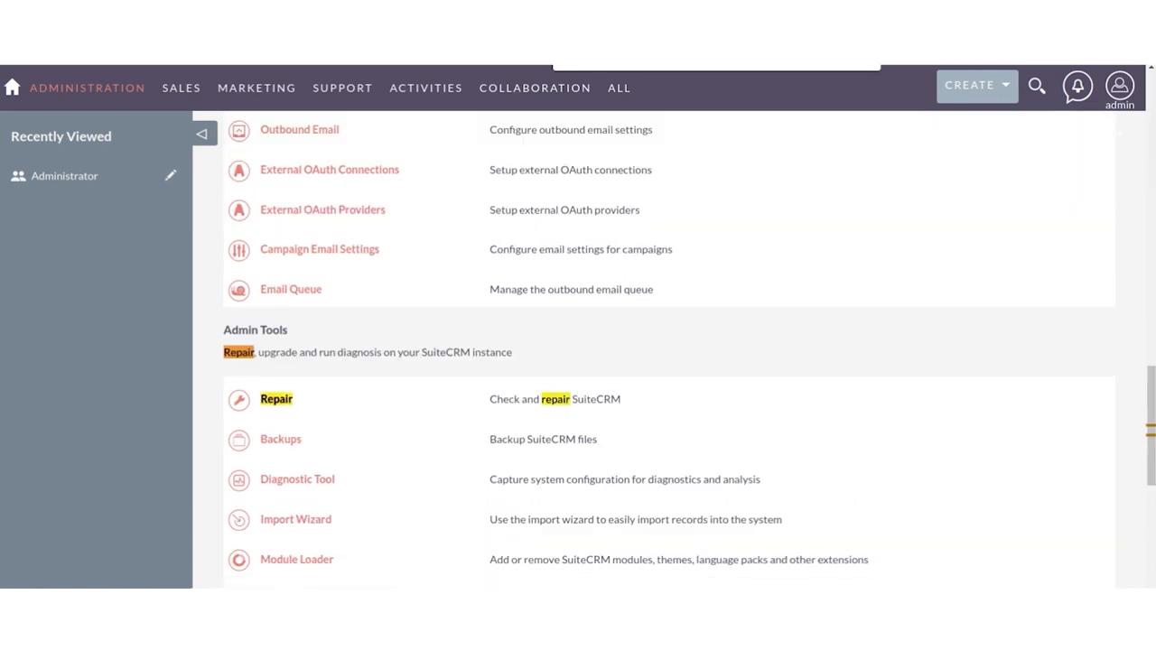
pyautogui.click(275, 398)
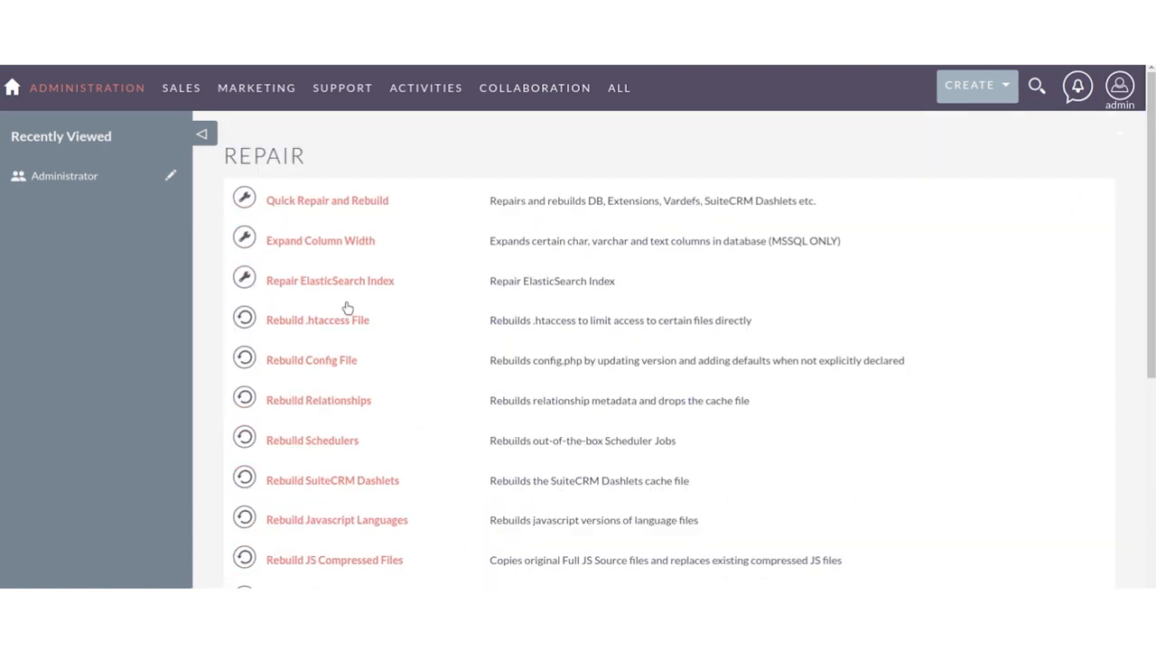
pyautogui.moveTo(303, 201)
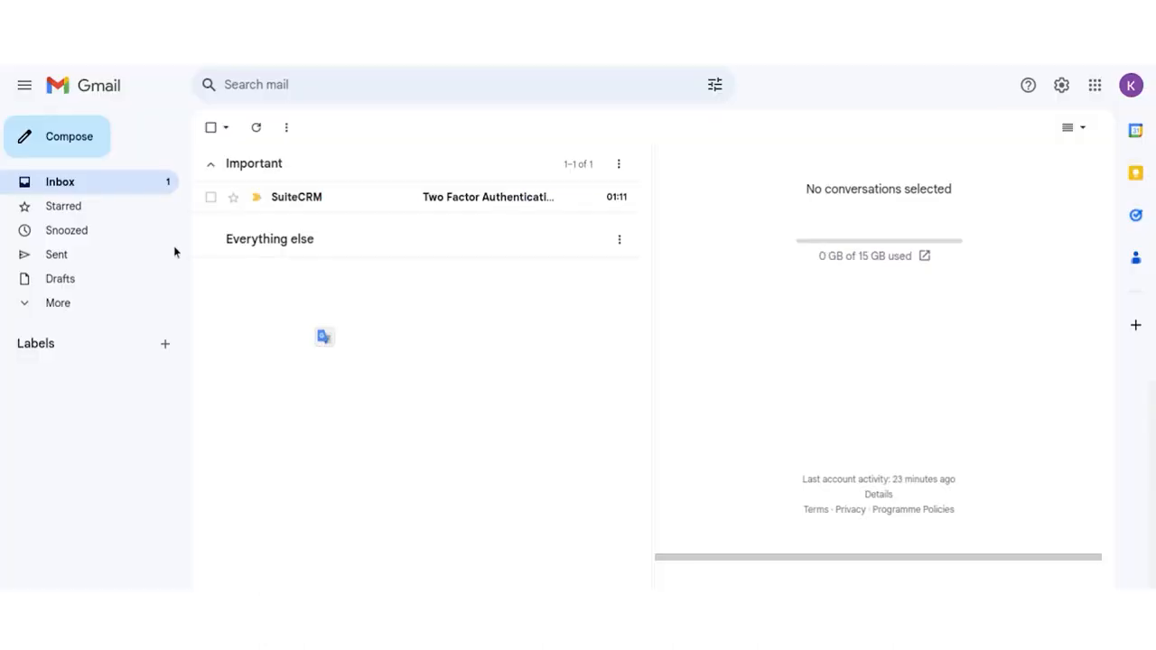
pyautogui.click(210, 197)
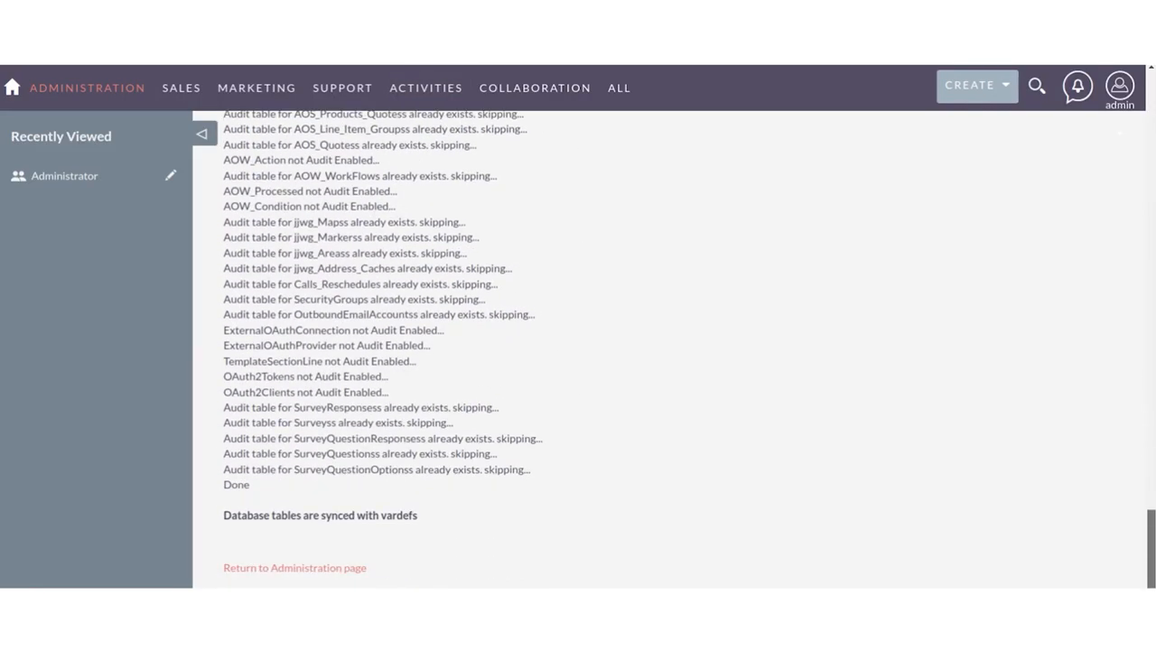
# Step: Set the admin profile's Two Factor Authentication Interface to Google Authenticator
pyautogui.click(1119, 87)
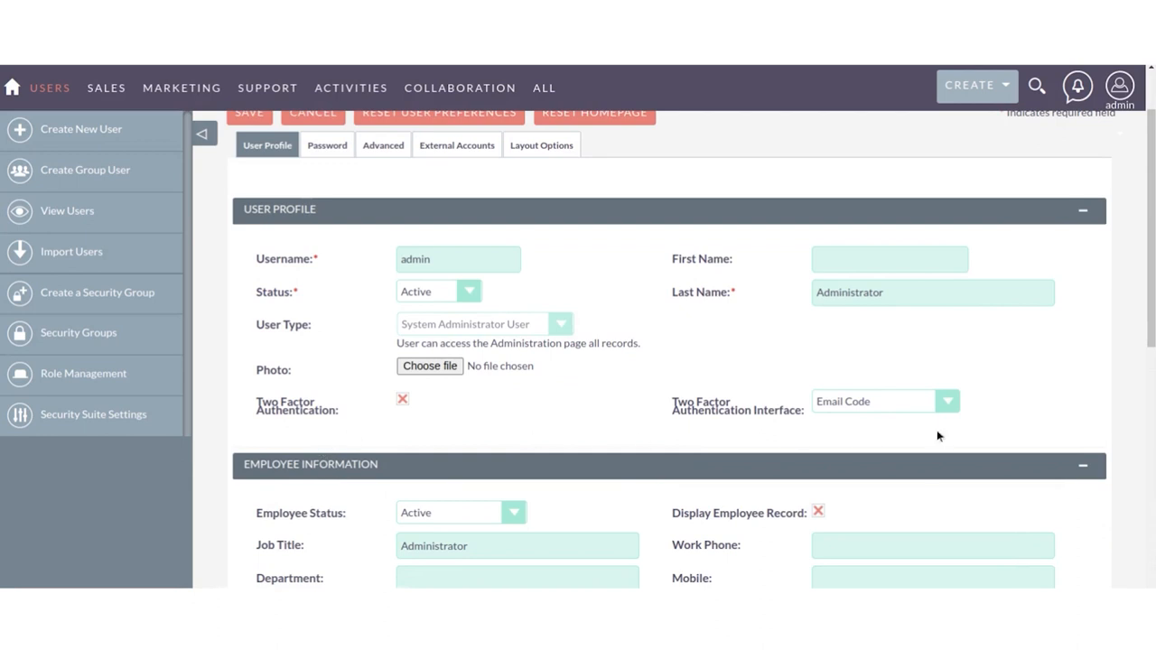
pyautogui.click(885, 401)
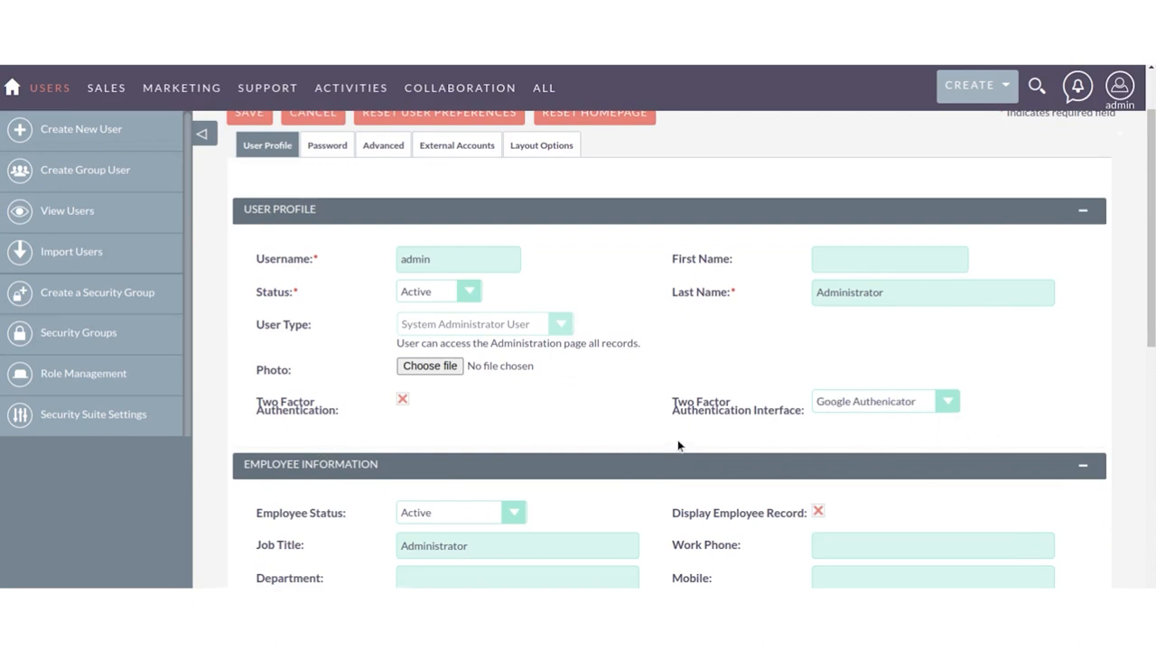
pyautogui.scroll(-3)
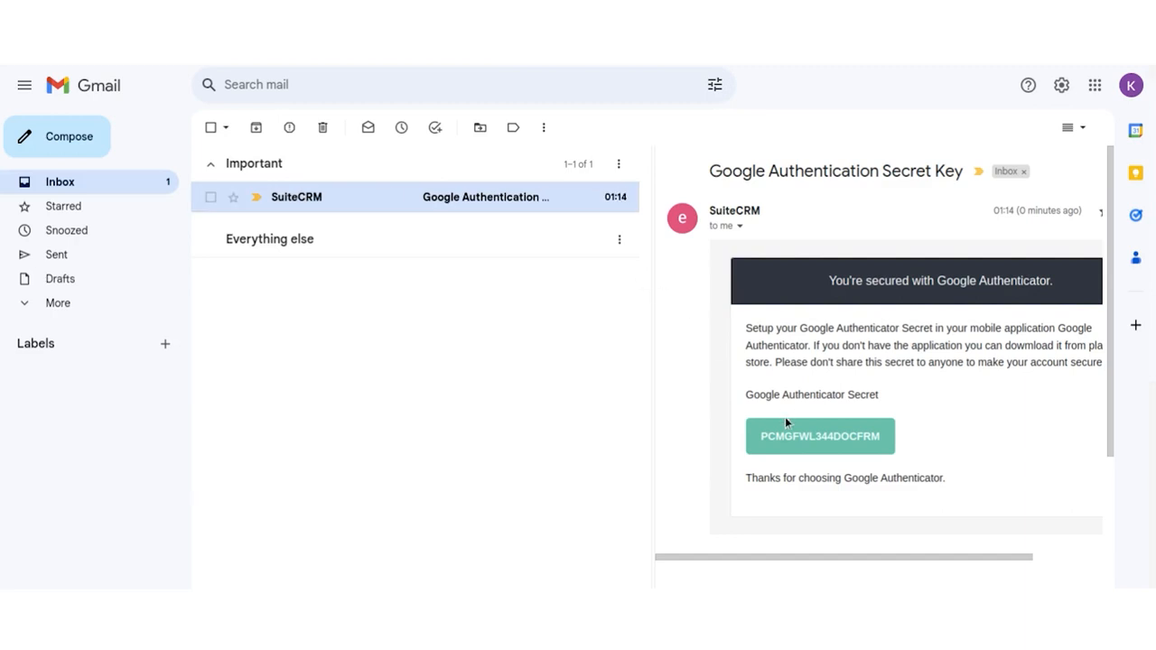
# Step: Select and copy the secret key from the Google Authentication Secret Key email
pyautogui.doubleClick(820, 436)
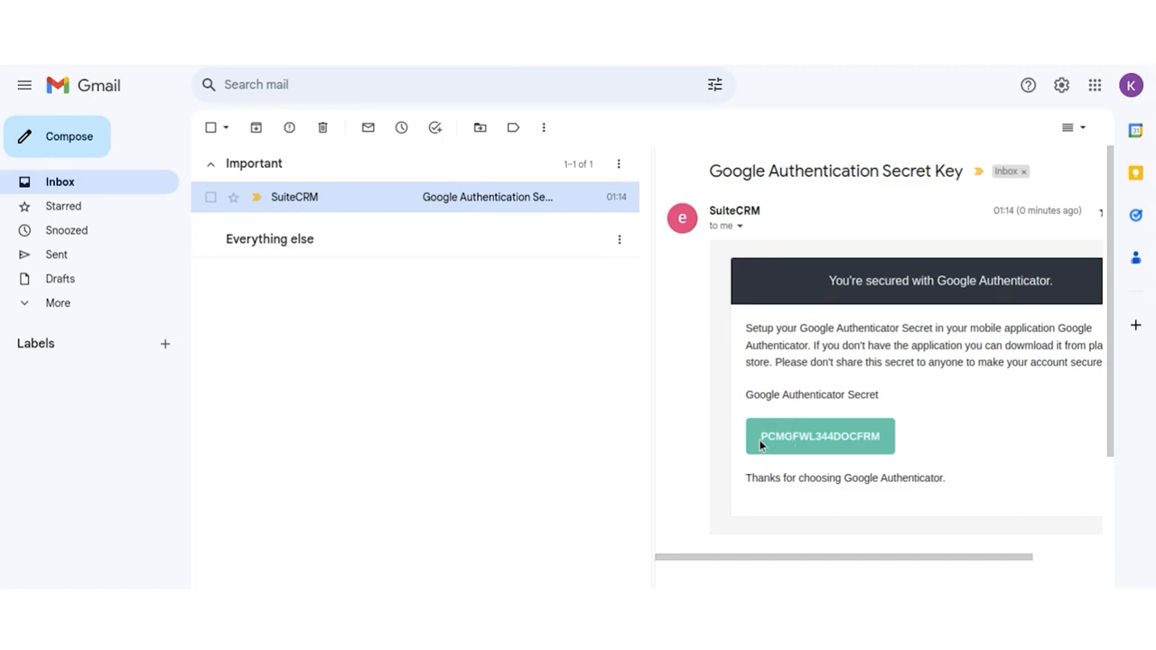
pyautogui.doubleClick(770, 436)
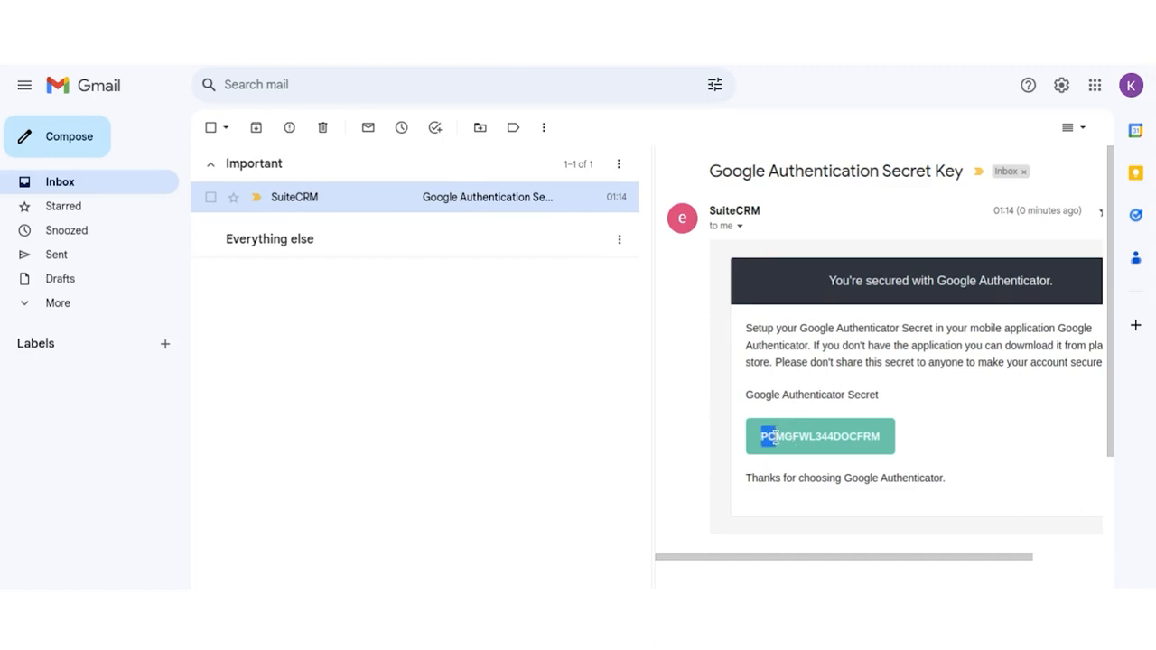
pyautogui.doubleClick(820, 436)
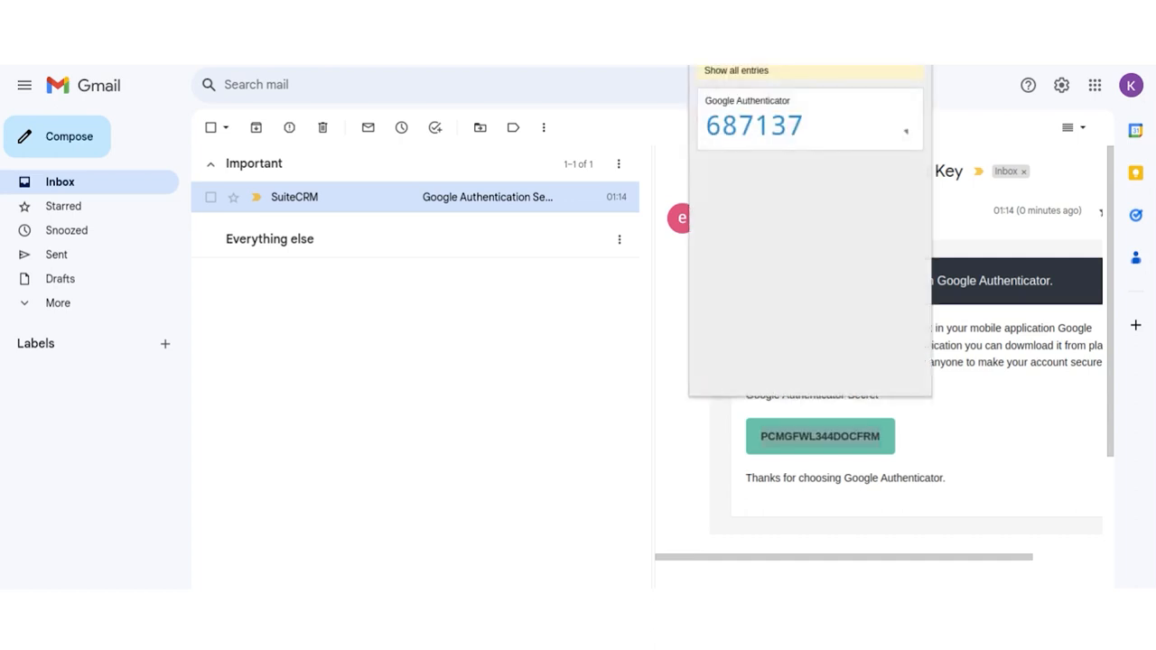
# Step: Add a manual 'GA Demo' entry with the pasted secret and copy its code
pyautogui.click(735, 70)
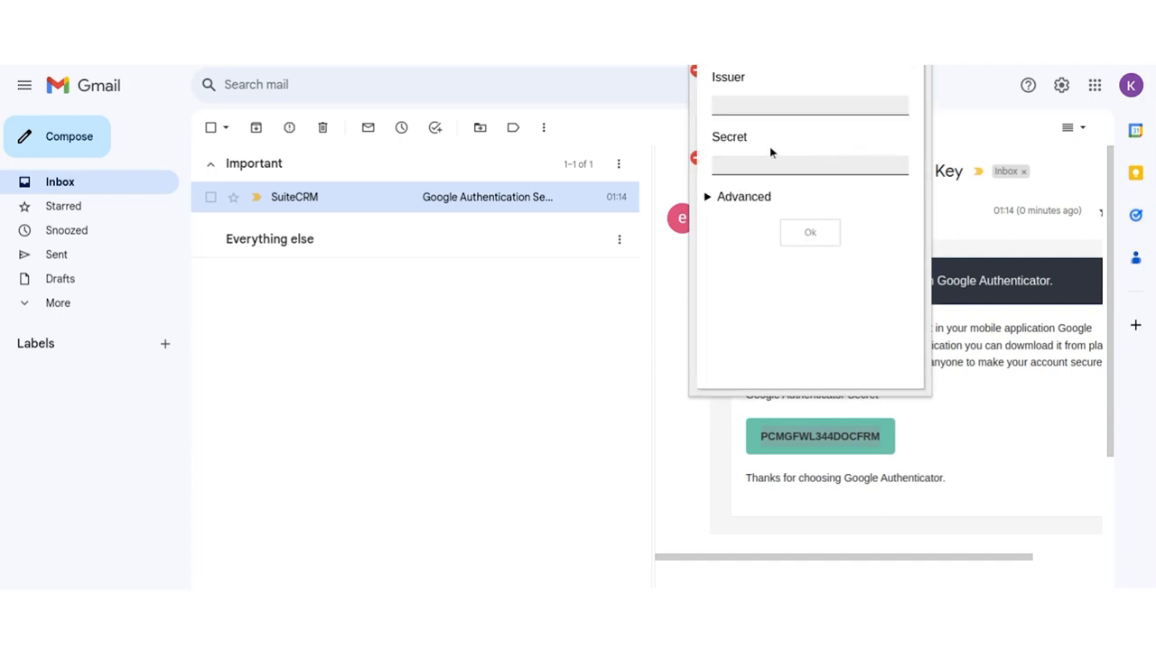
pyautogui.click(808, 105)
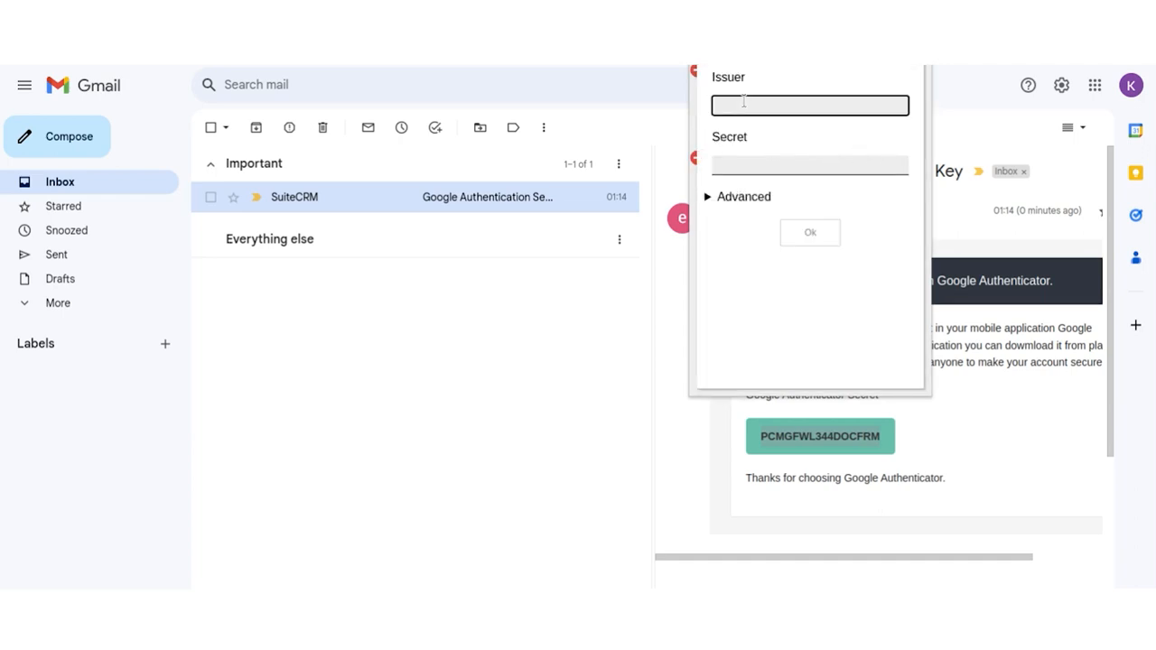
pyautogui.write('GA De')
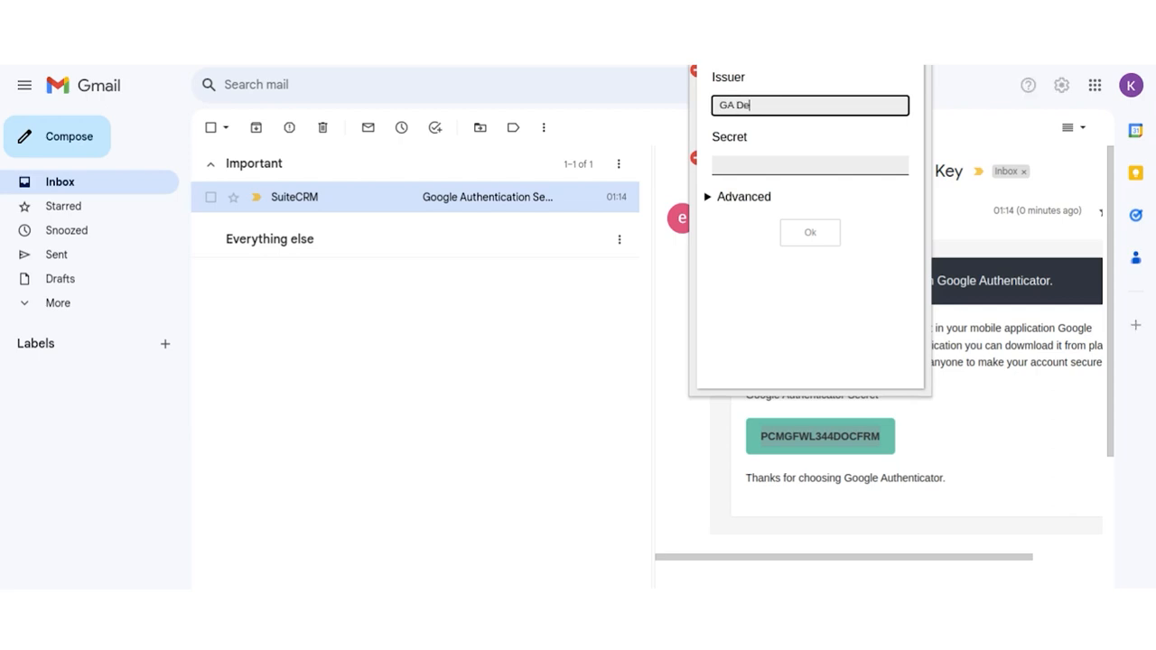
pyautogui.click(809, 165)
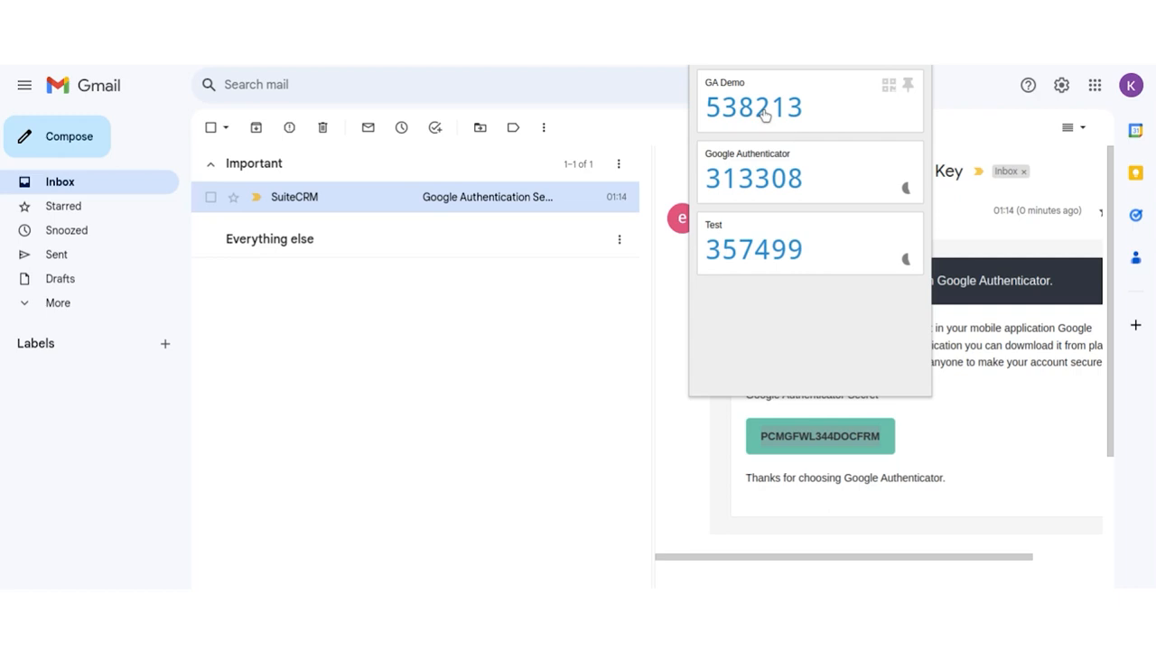
pyautogui.click(752, 107)
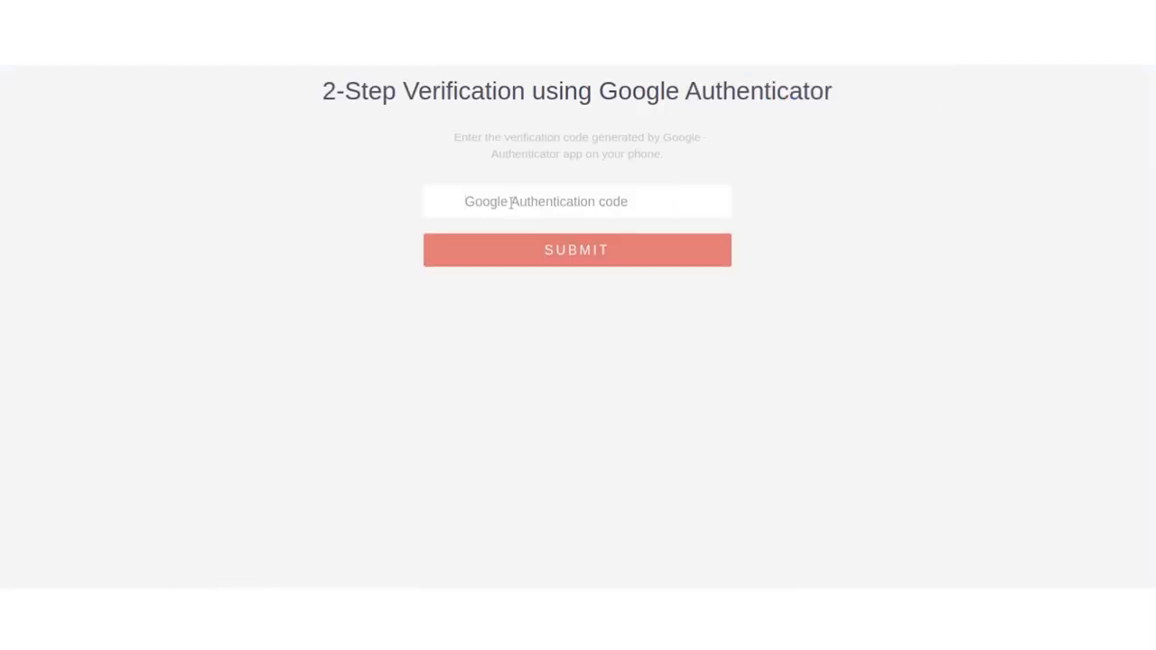
# Step: Submit the GA Demo code to reach the dashboard, then log out
pyautogui.click(578, 250)
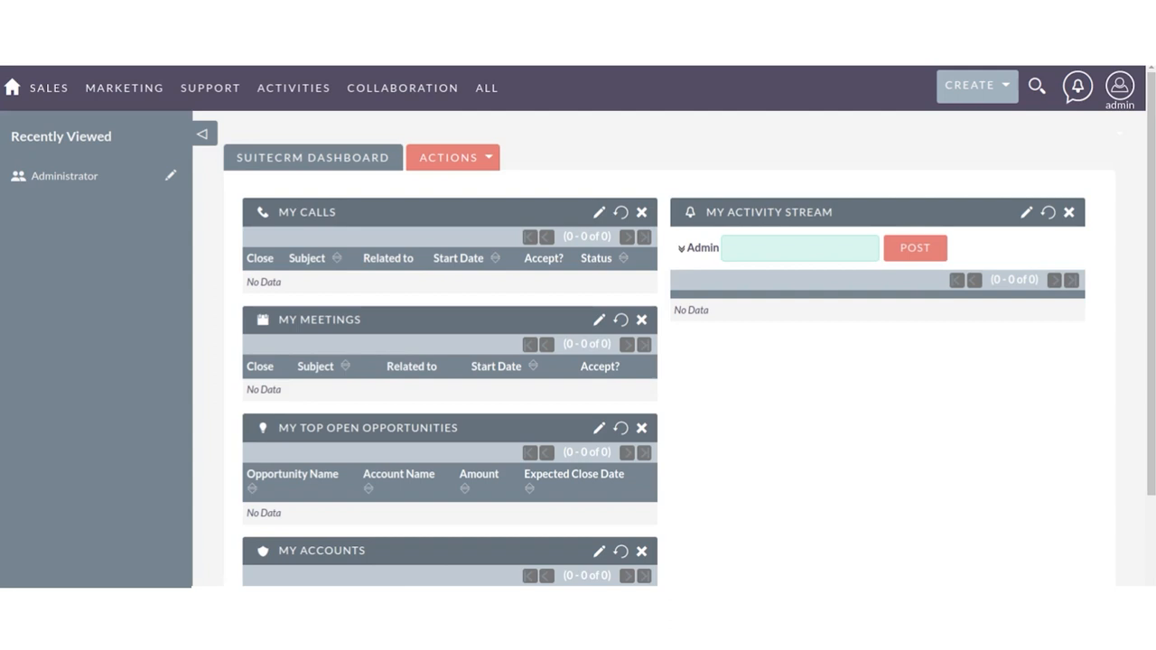
pyautogui.click(1119, 87)
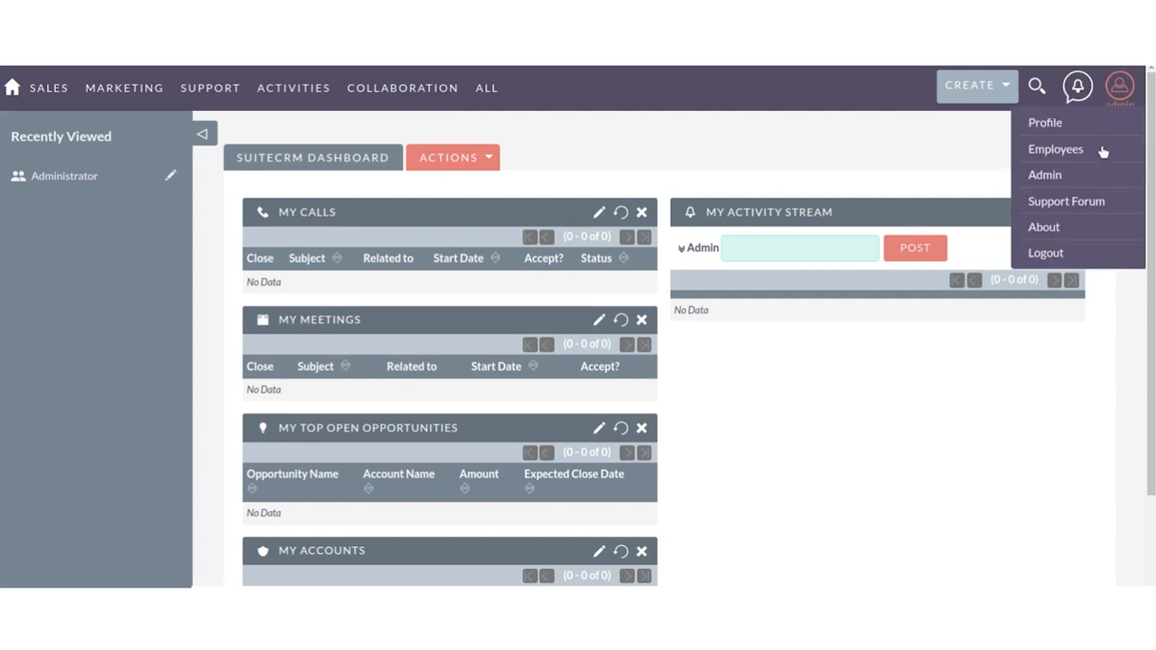
pyautogui.click(1045, 252)
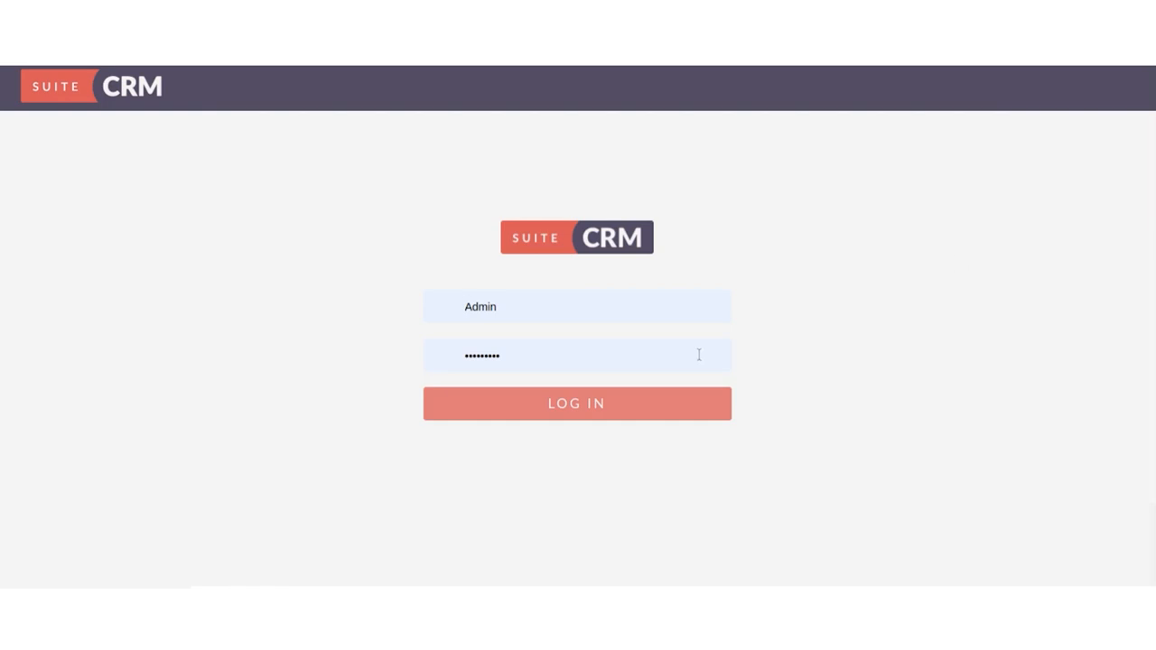
# Step: Log in again and submit the wrong code 'erwer', returning to login
pyautogui.click(576, 403)
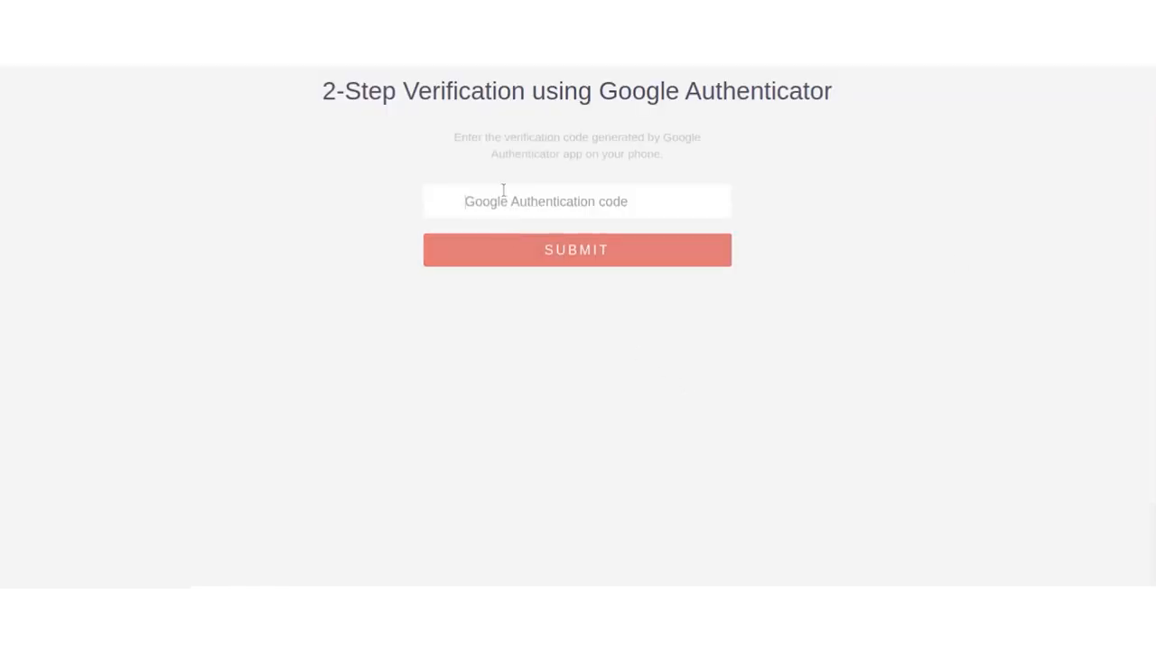
pyautogui.write('erwer')
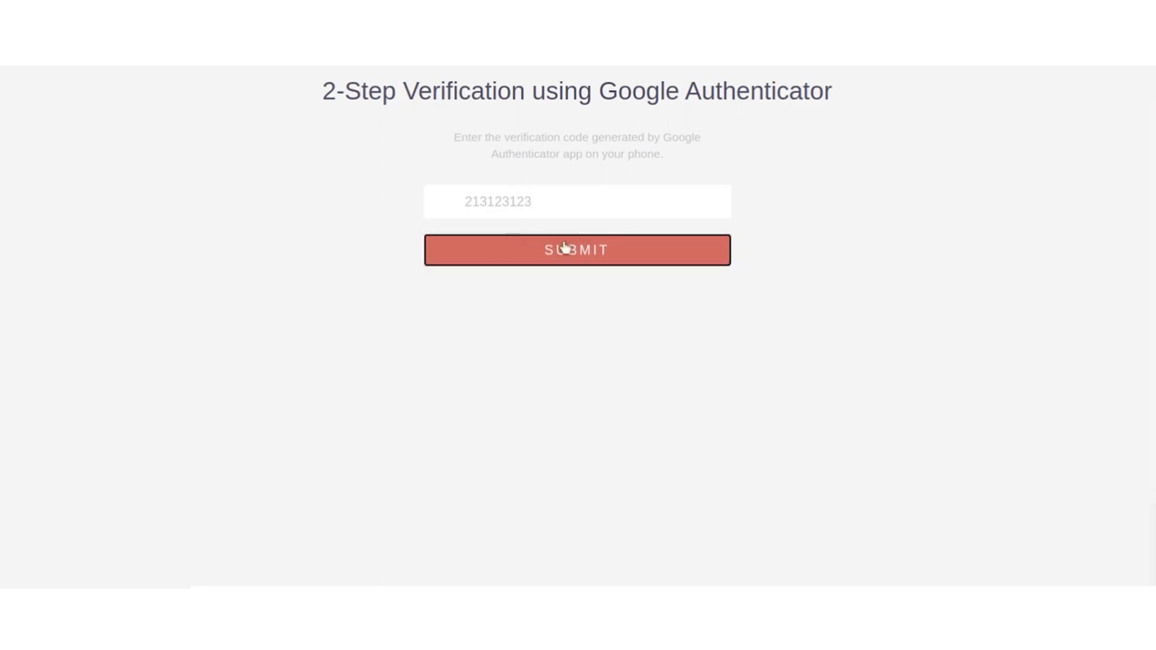
pyautogui.click(576, 250)
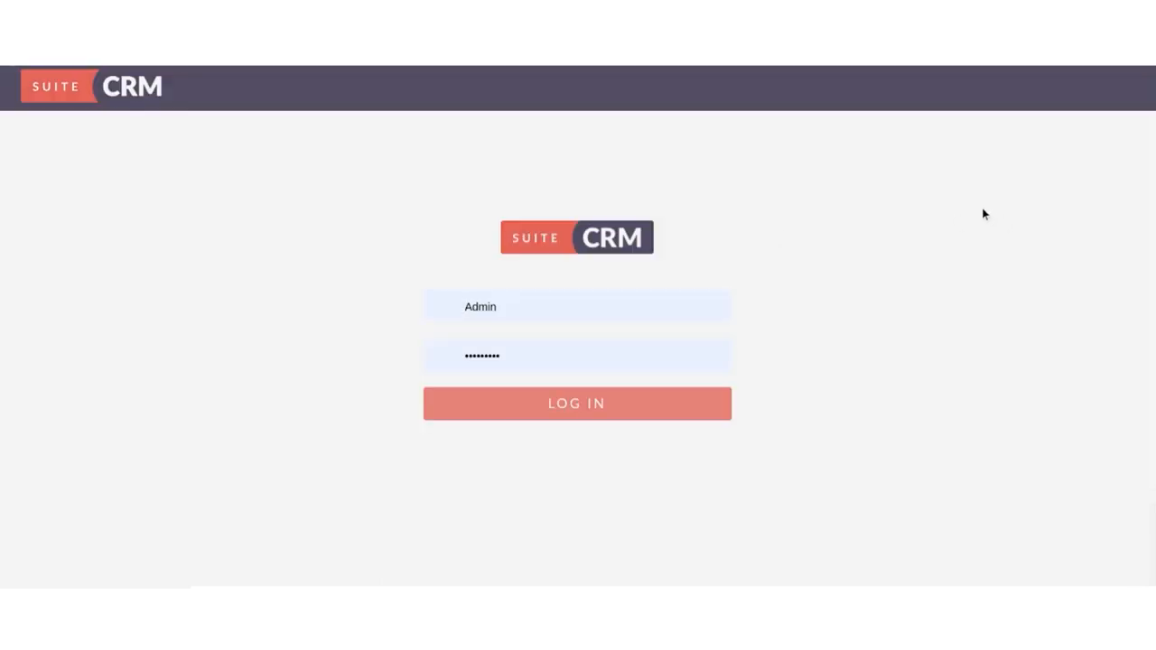